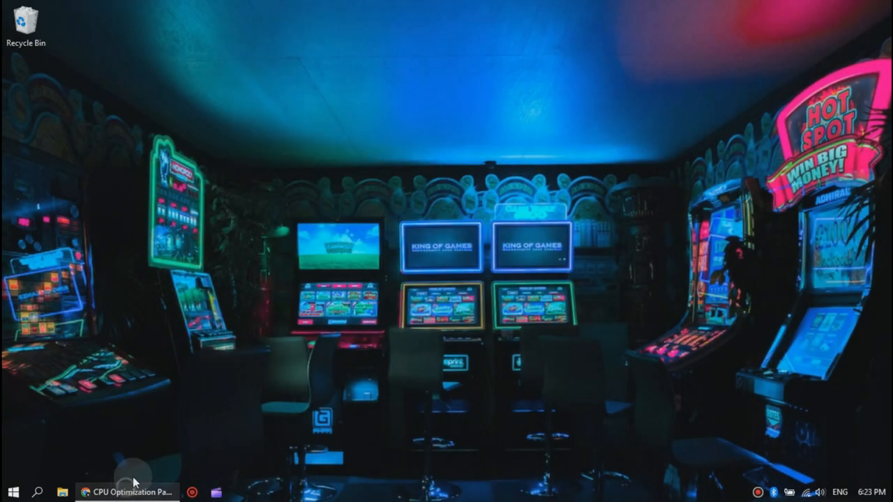
# - Start the CPU Optimization Pack download from MediaFire, then minimize Chrome to show the desktop
pyautogui.click(128, 491)
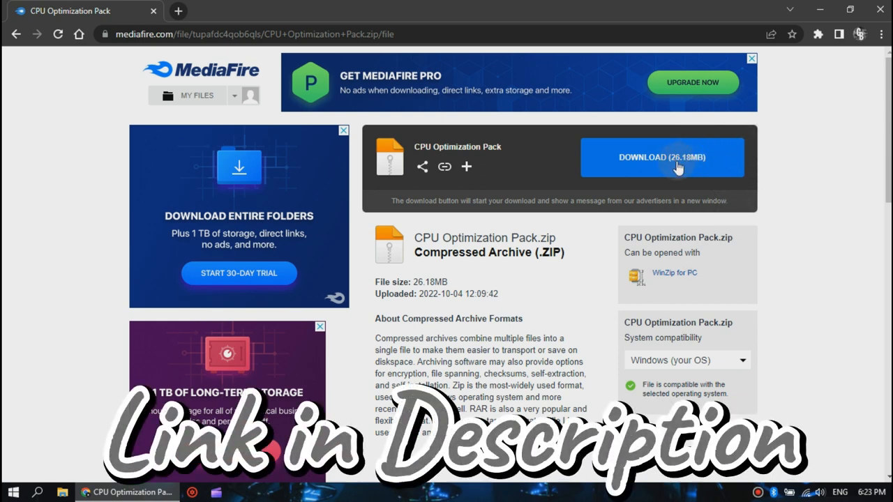
pyautogui.moveTo(700, 154)
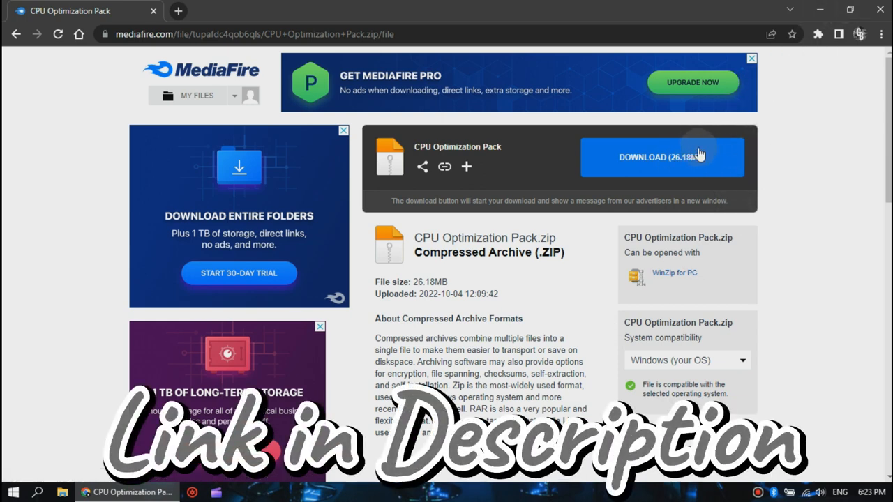
pyautogui.click(662, 157)
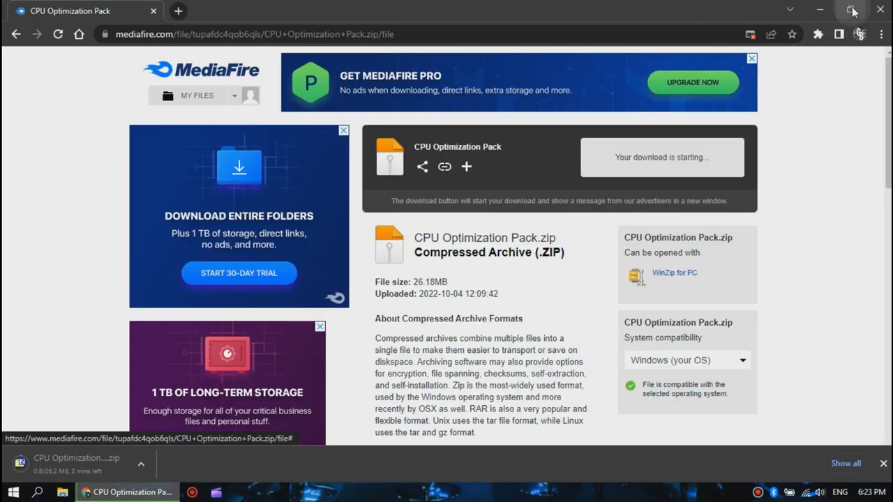
pyautogui.click(851, 12)
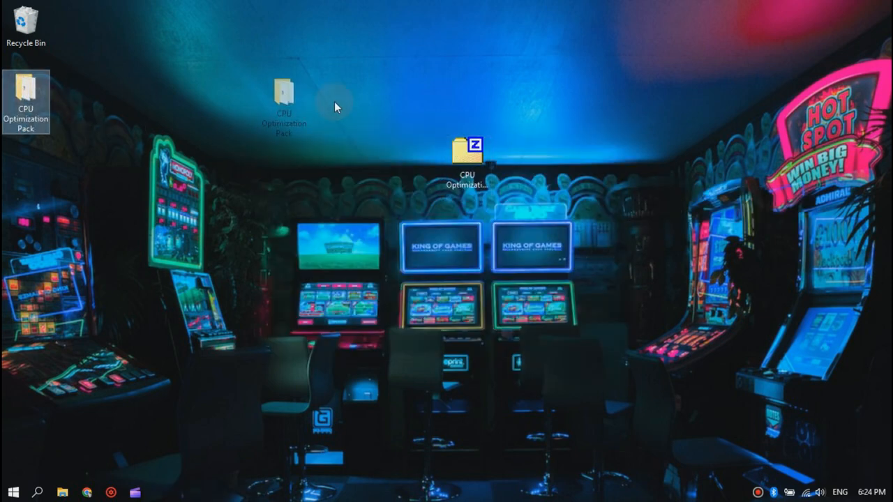
# - Open the pack zip and 7-Zip extract its four archives into separate desktop folders
pyautogui.rightClick(418, 160)
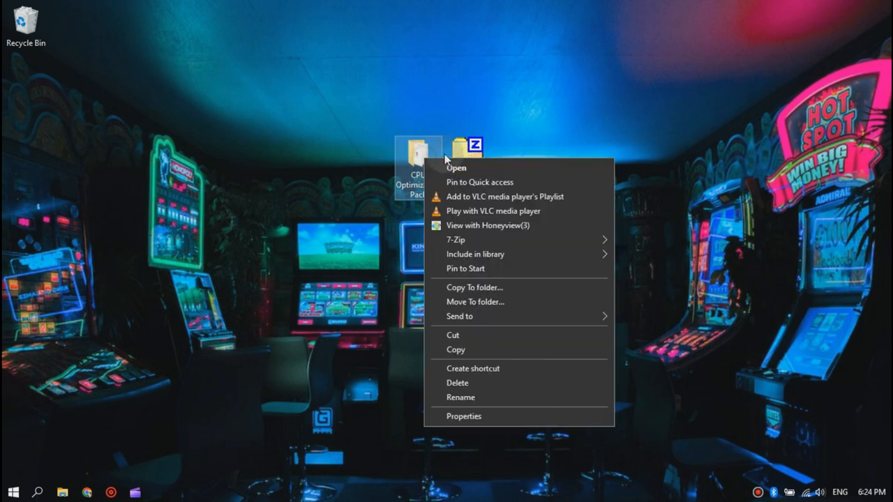
pyautogui.click(455, 167)
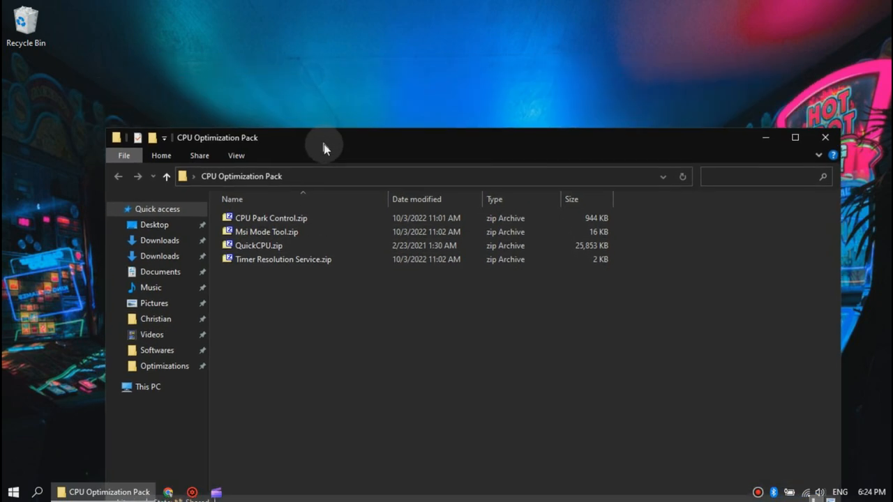
pyautogui.rightClick(265, 234)
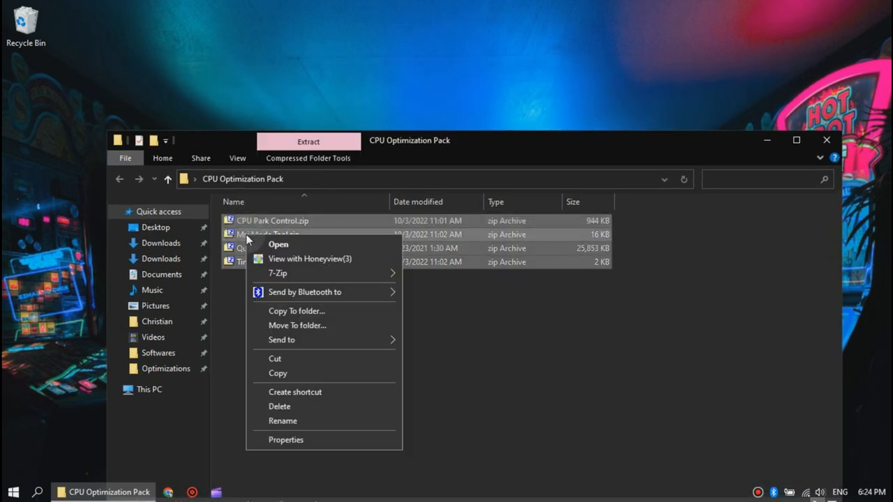
pyautogui.click(278, 245)
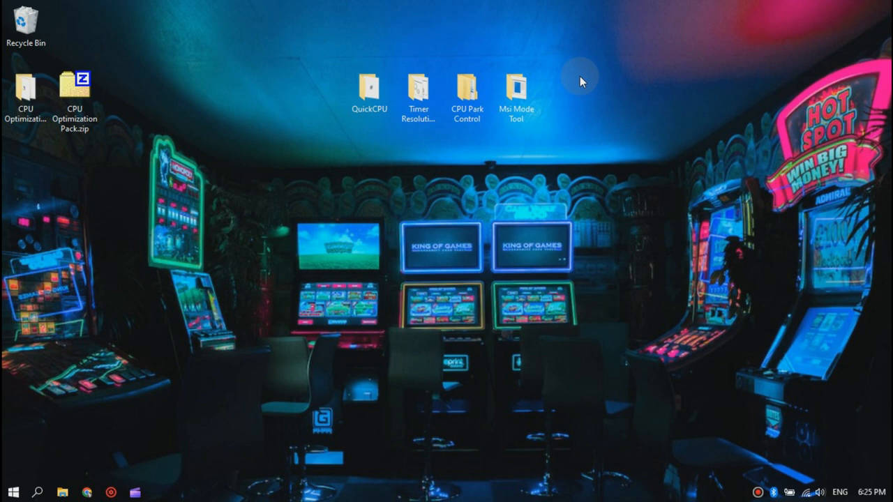
pyautogui.moveTo(361, 144)
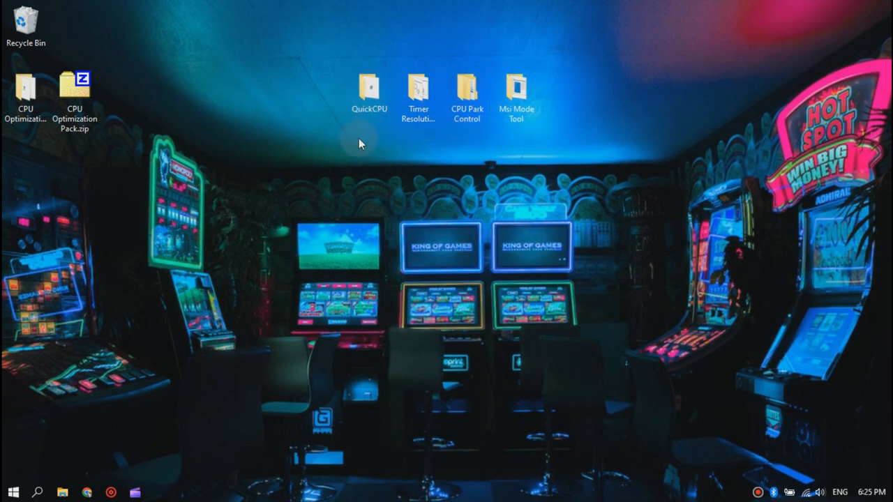
pyautogui.moveTo(410, 152)
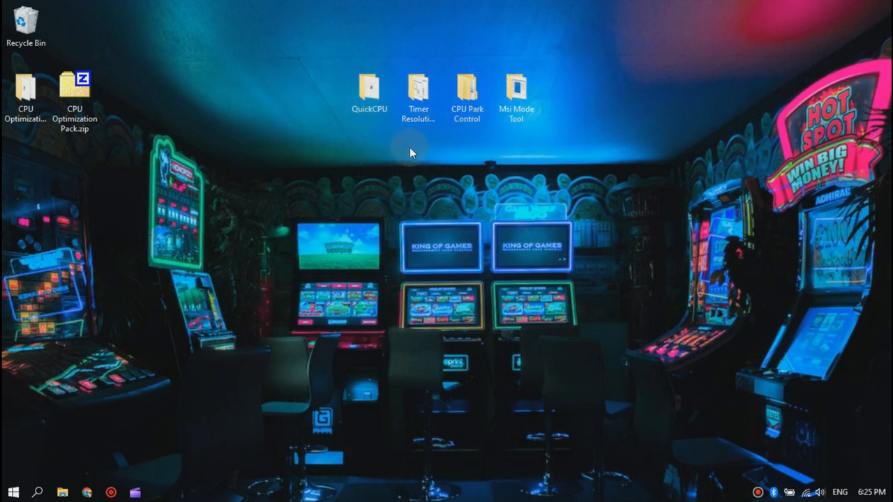
# - Open the Msi Mode Tool folder and run MSI Util v3.exe as administrator
pyautogui.rightClick(515, 91)
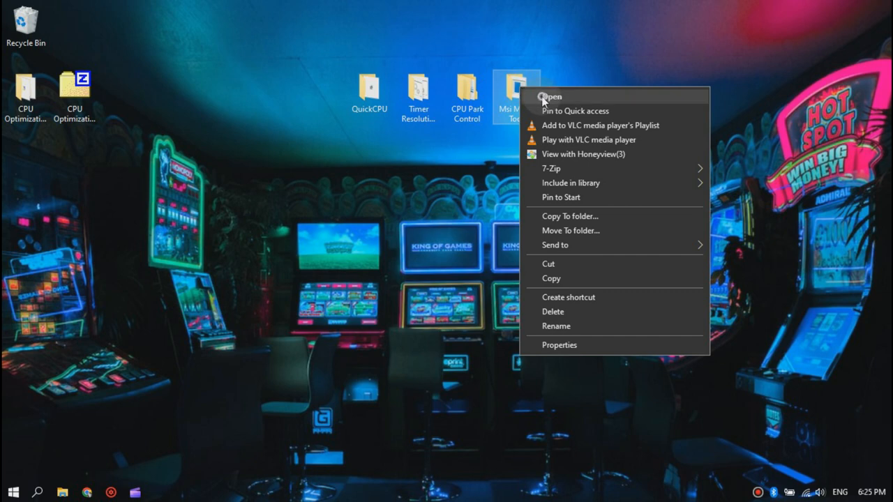
pyautogui.click(551, 96)
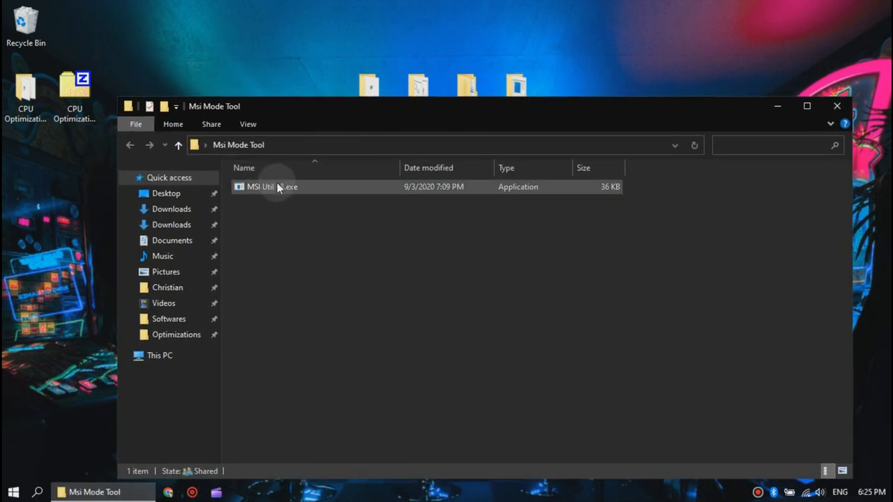
pyautogui.rightClick(270, 187)
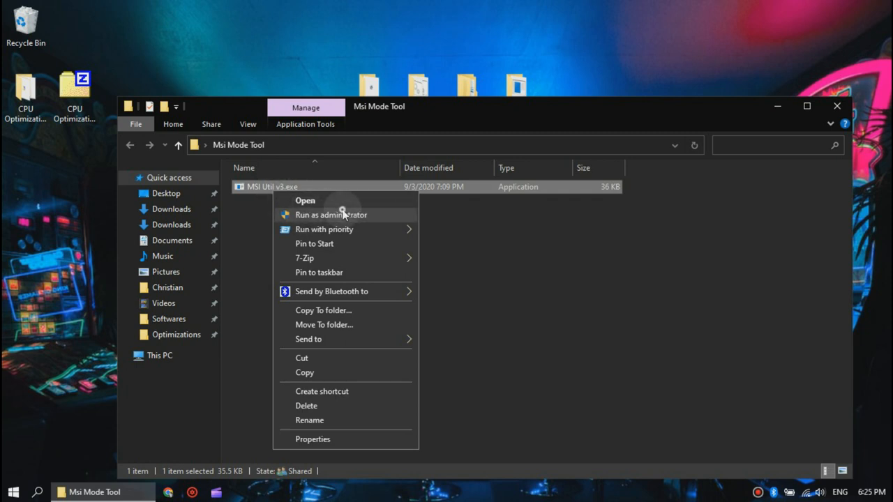
pyautogui.click(331, 215)
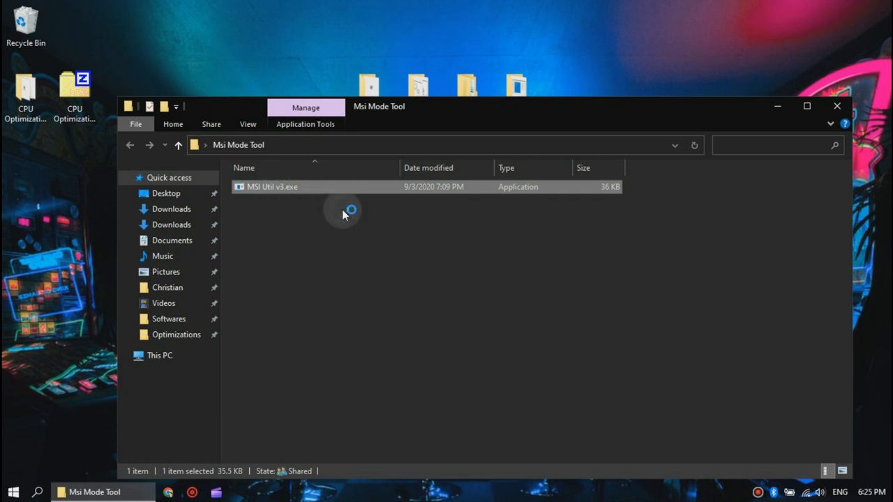
pyautogui.moveTo(343, 214)
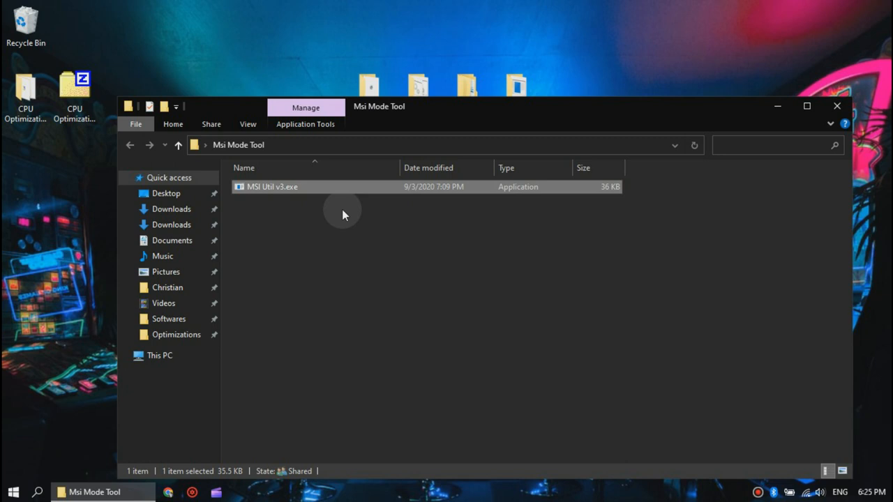
pyautogui.doubleClick(272, 187)
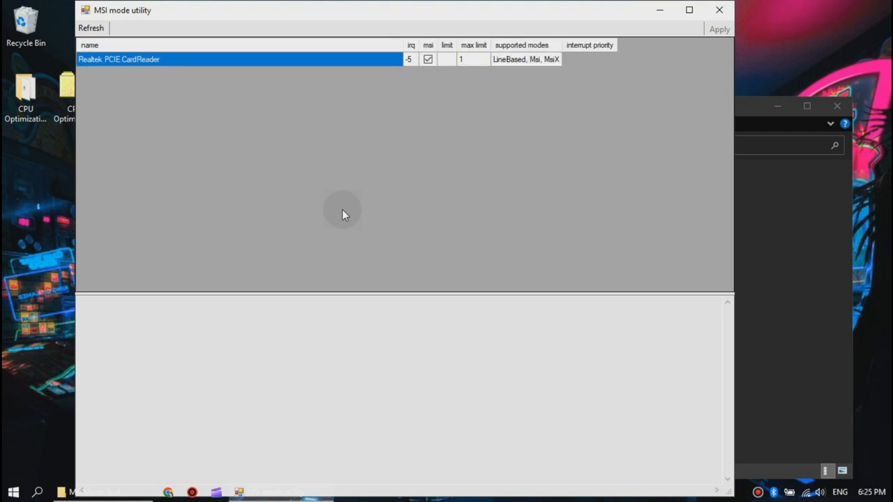
# - Set the AHCI controller's interrupt priority to High, clear its limit value, and close the utility
pyautogui.click(91, 28)
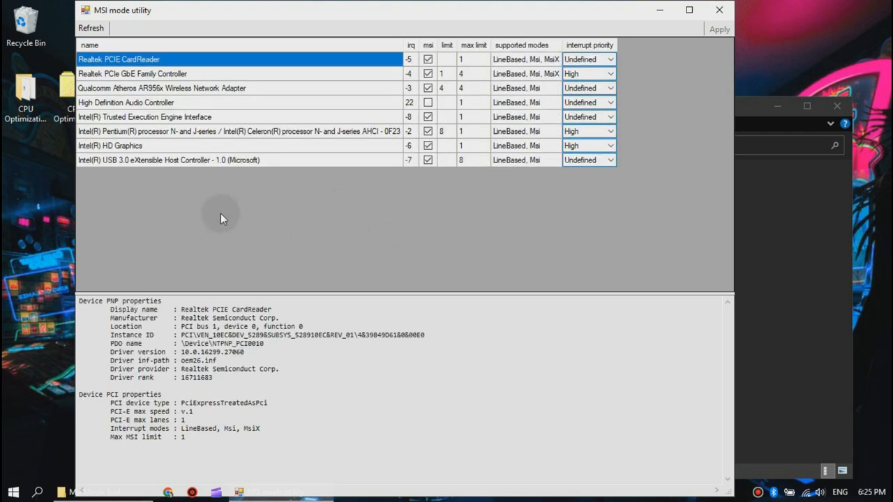
pyautogui.click(109, 145)
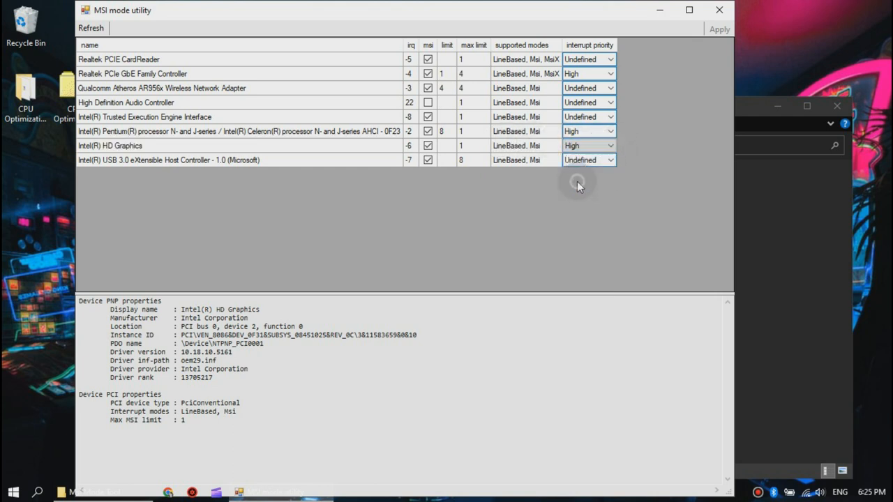
pyautogui.click(589, 131)
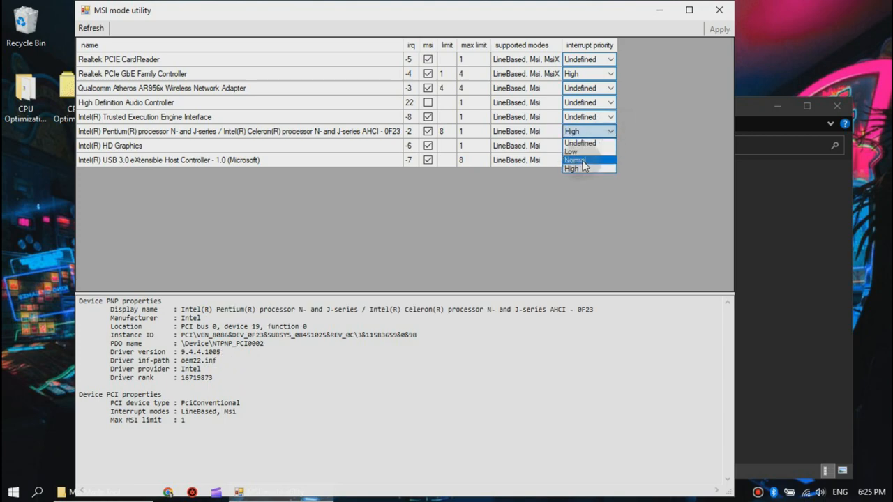
pyautogui.click(575, 159)
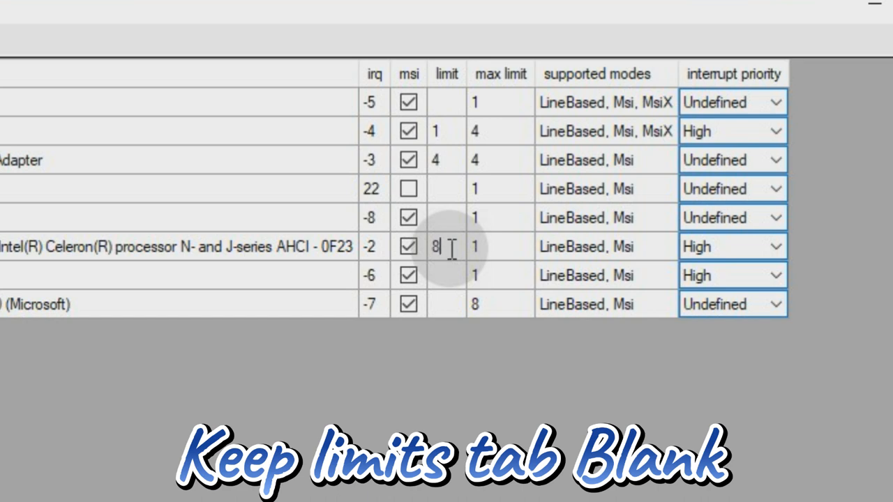
pyautogui.press('Backspace')
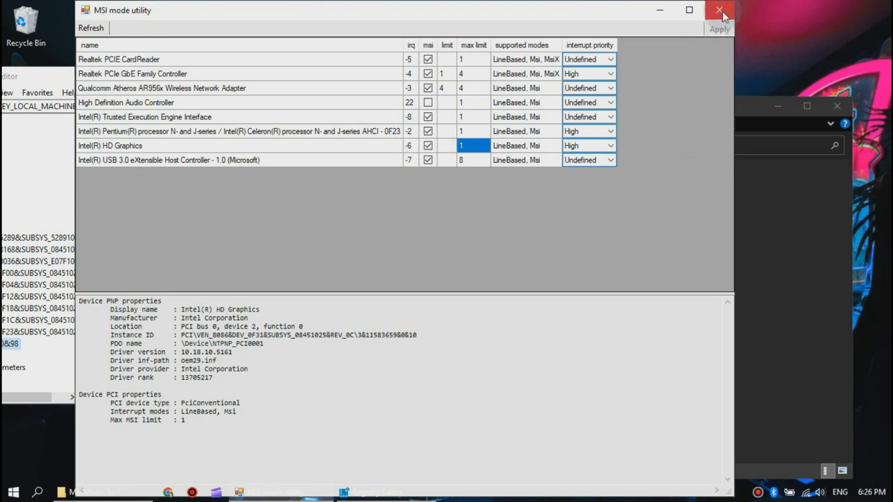
pyautogui.click(720, 11)
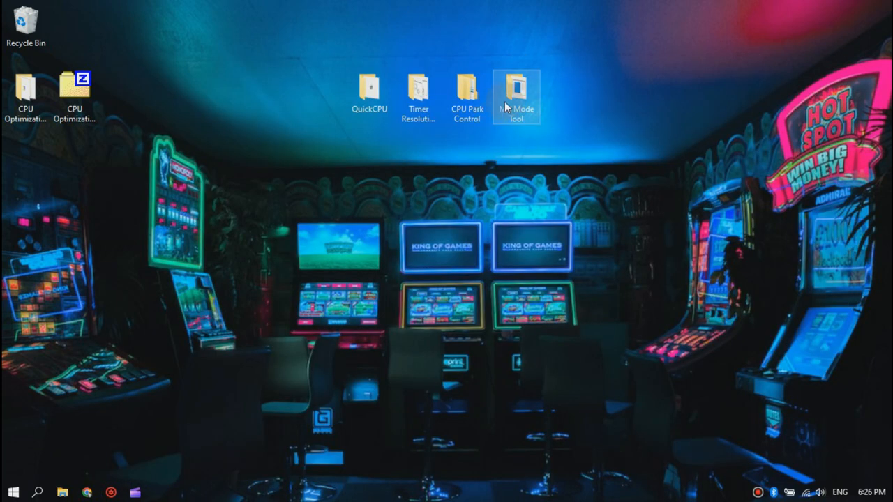
# - Open the CPU Park Control folder and launch parkcontrolsetup64.exe
pyautogui.moveTo(517, 95); pyautogui.dragTo(663, 95)
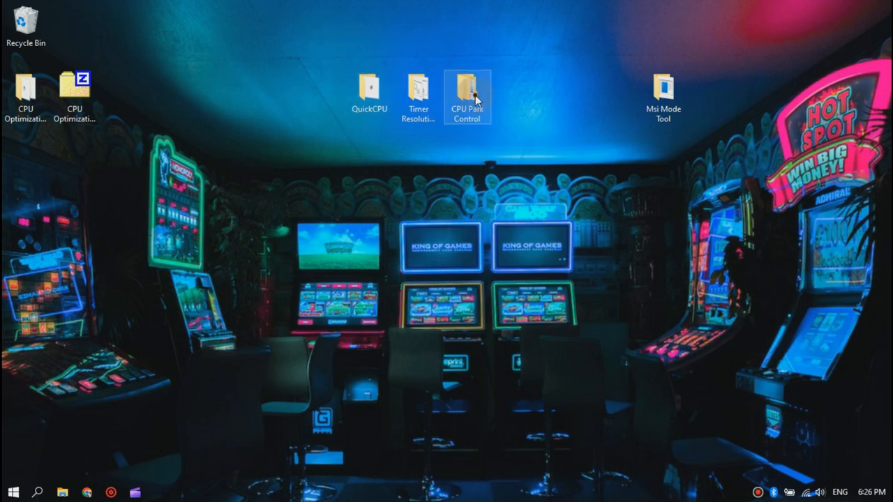
pyautogui.doubleClick(466, 91)
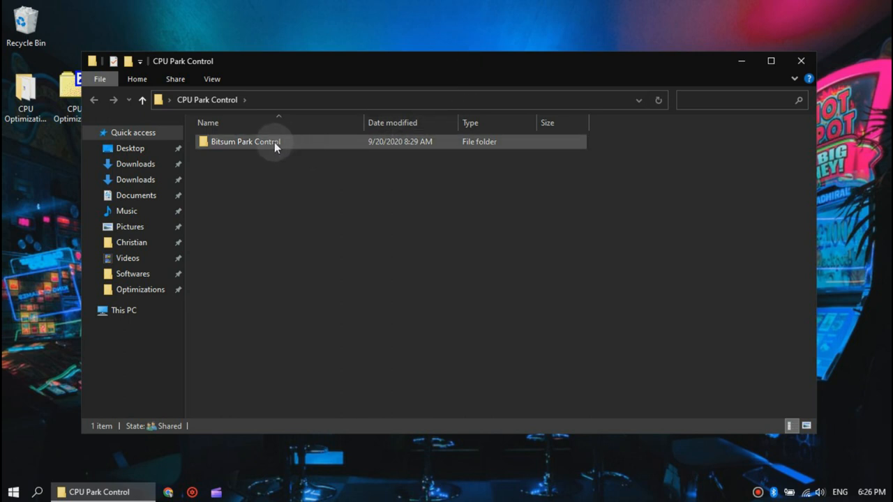
pyautogui.doubleClick(244, 142)
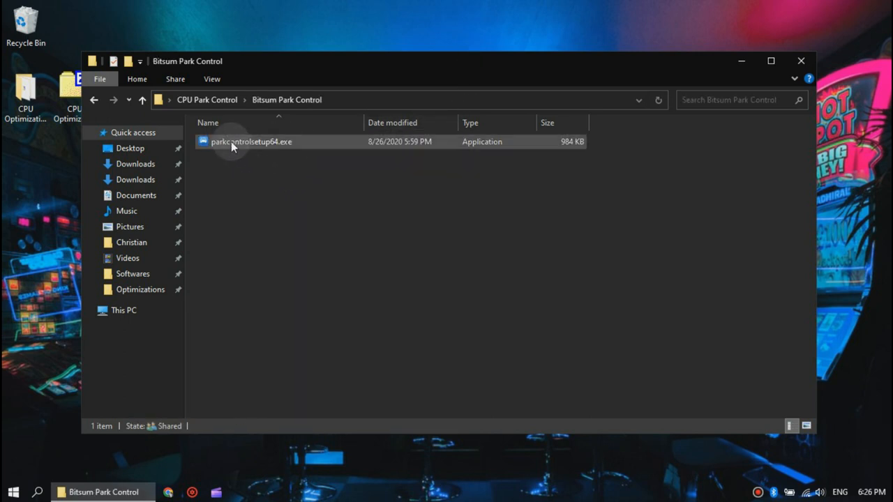
pyautogui.doubleClick(251, 142)
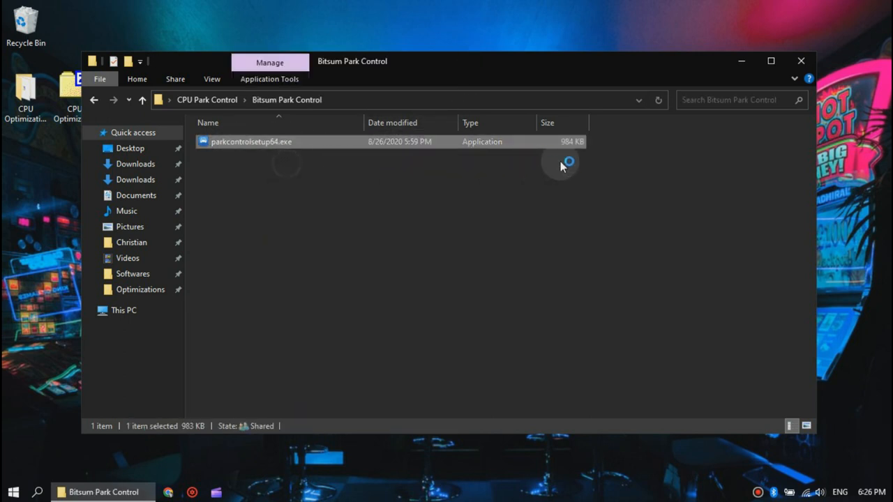
pyautogui.doubleClick(251, 142)
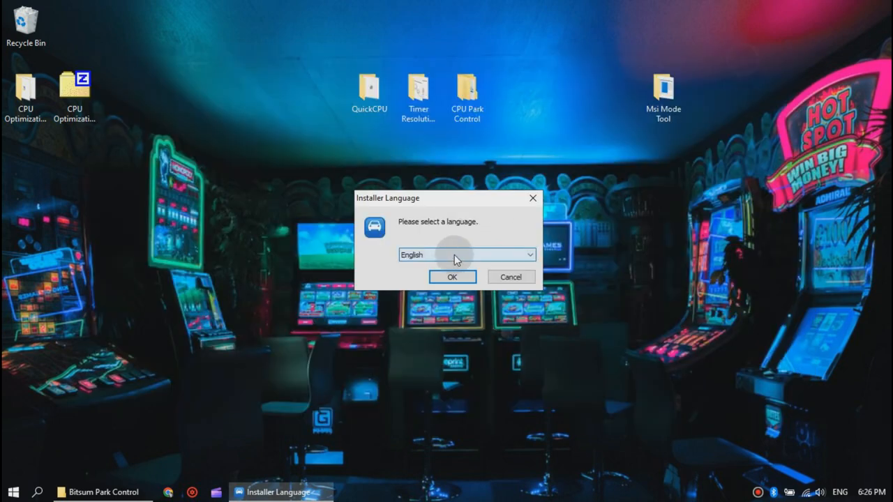
# - Install ParkControl in English, accepting the license and default components
pyautogui.click(452, 276)
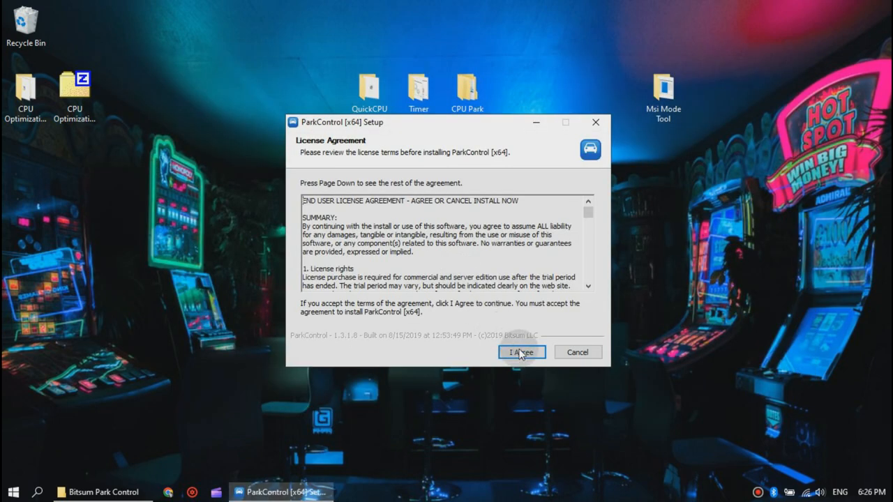
pyautogui.click(521, 351)
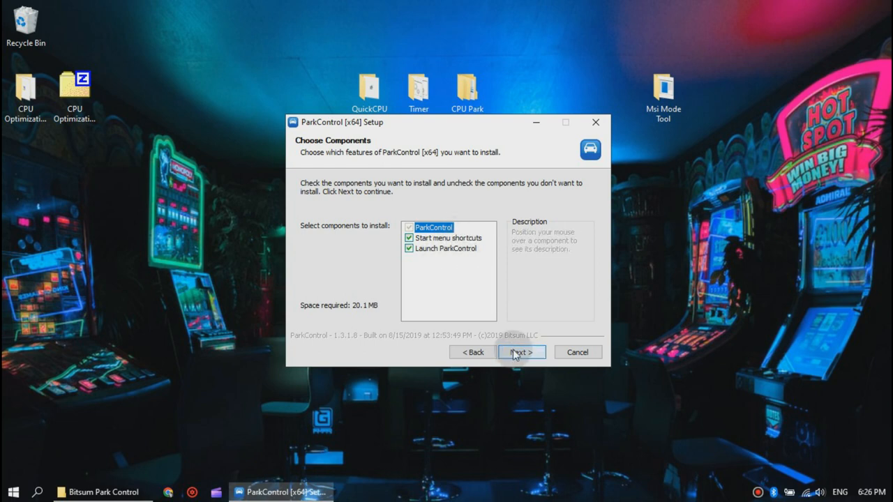
pyautogui.click(522, 352)
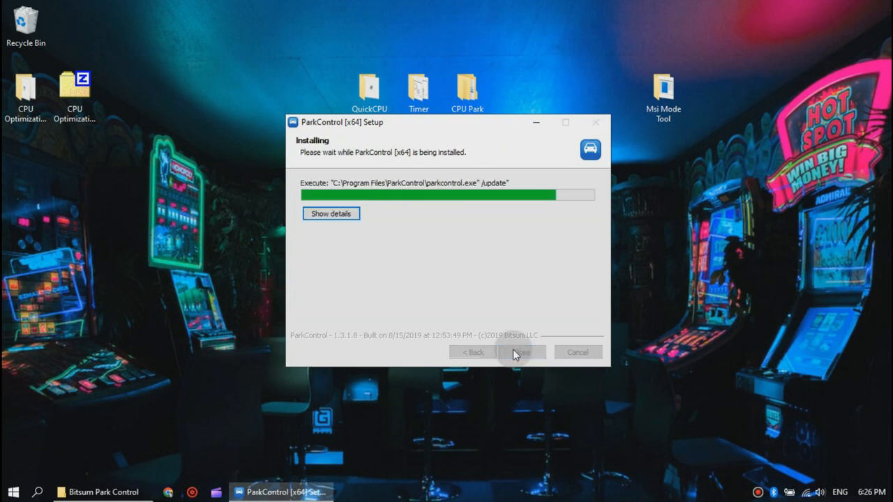
pyautogui.click(522, 352)
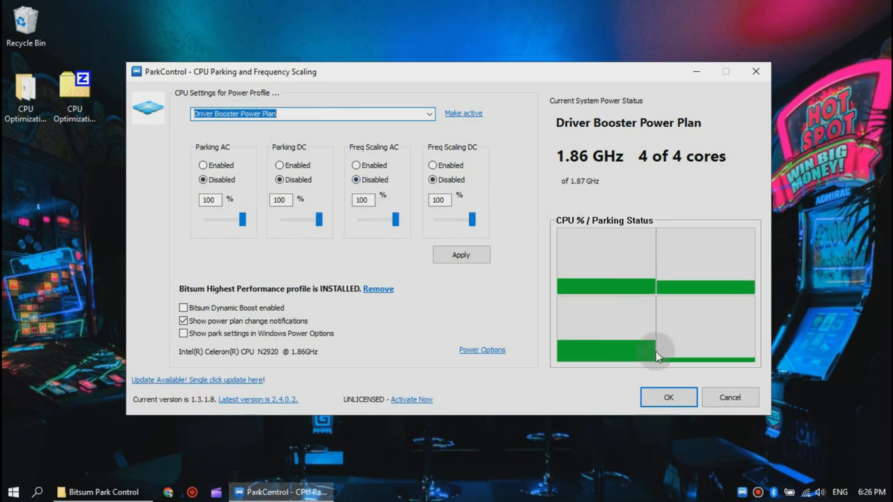
# - Open the battery tray flyout to check the active power plan
pyautogui.click(806, 491)
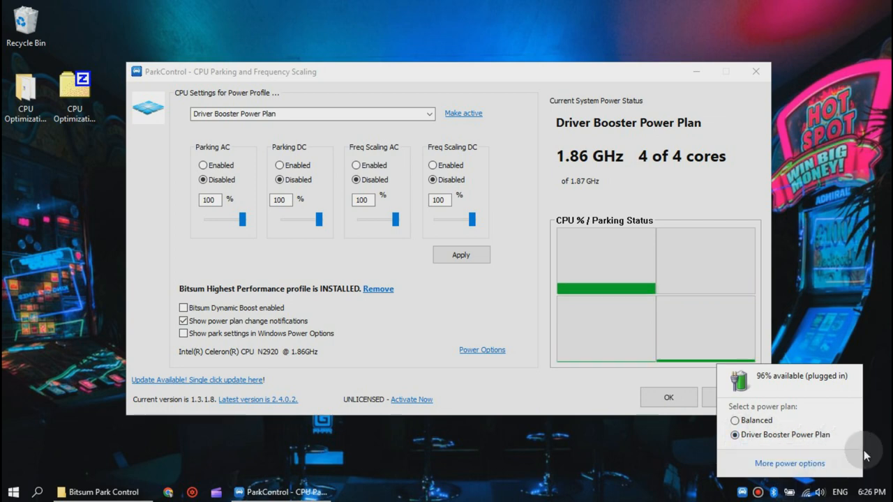
pyautogui.moveTo(788, 438)
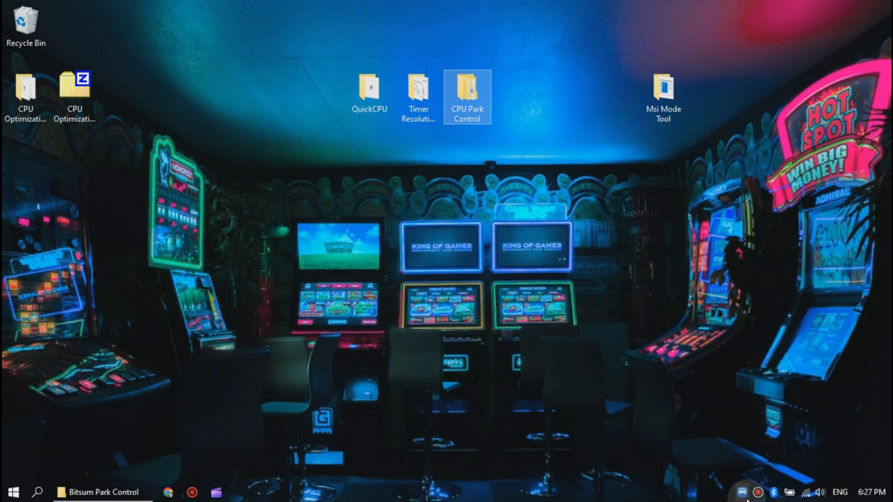
pyautogui.moveTo(551, 180)
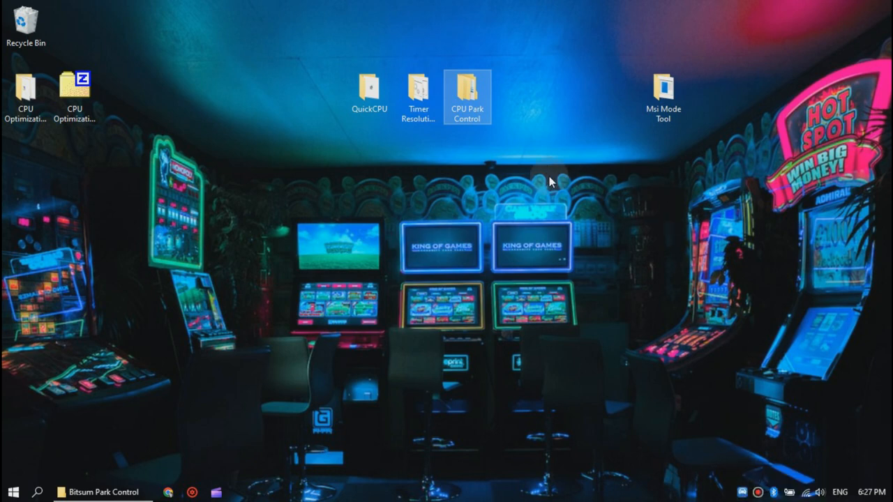
# - Open the Timer Resolution folder and run Disable Timer Resolution Service.cmd as administrator
pyautogui.moveTo(468, 97); pyautogui.dragTo(614, 98)
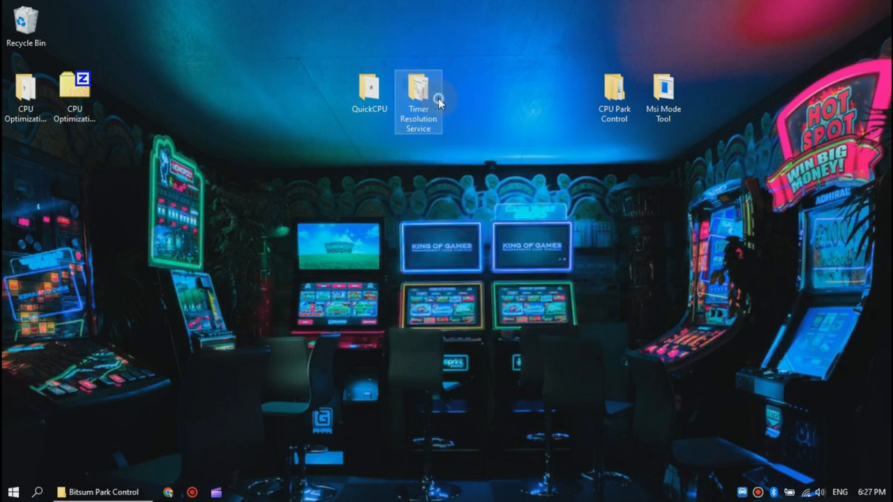
pyautogui.doubleClick(419, 86)
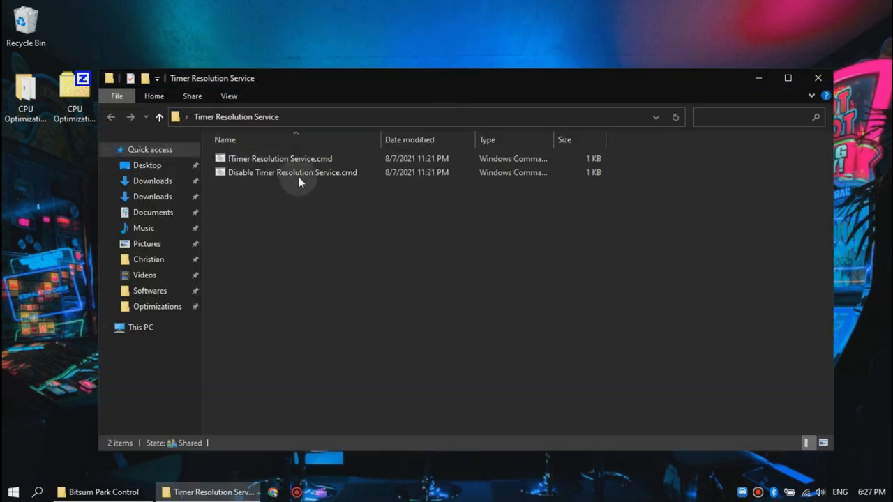
pyautogui.moveTo(341, 198)
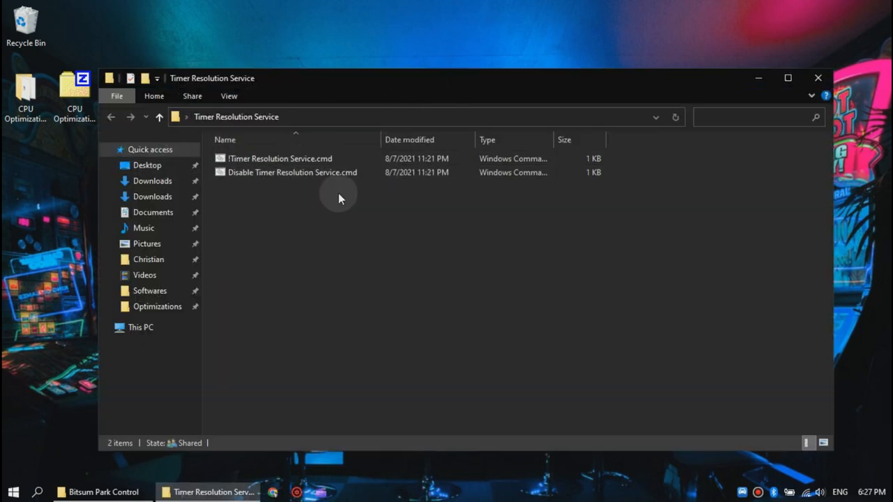
pyautogui.click(293, 173)
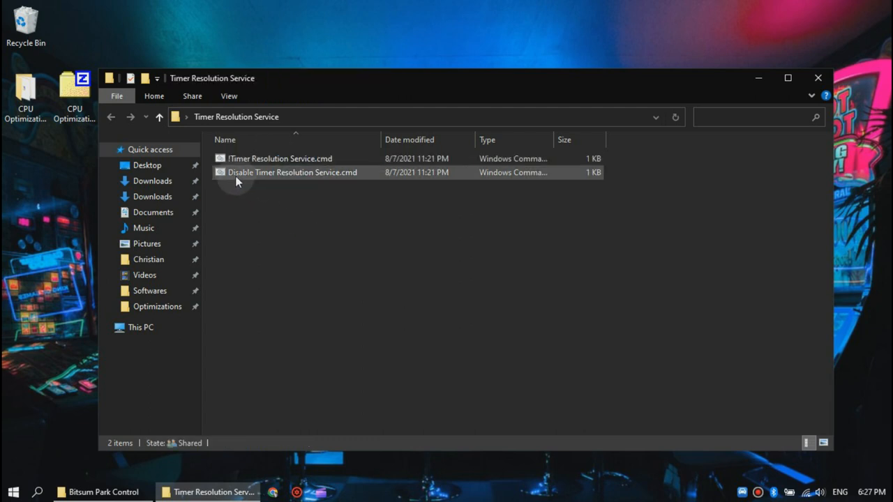
pyautogui.rightClick(293, 173)
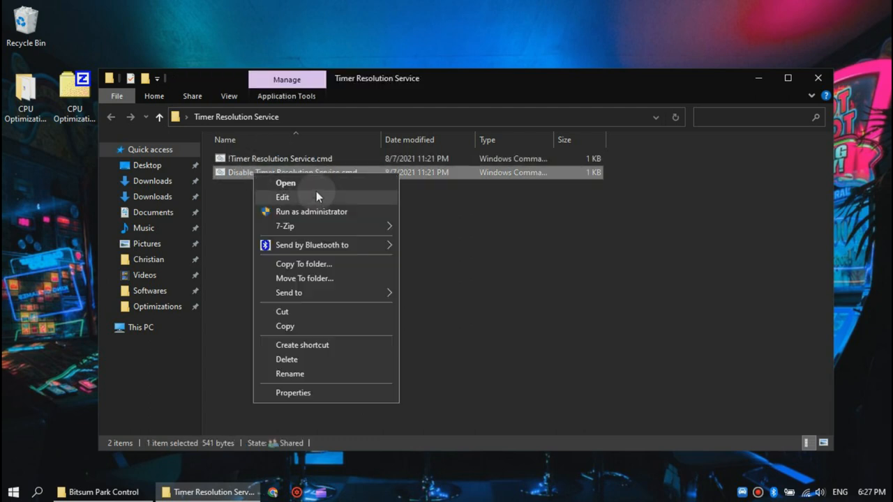
pyautogui.click(311, 212)
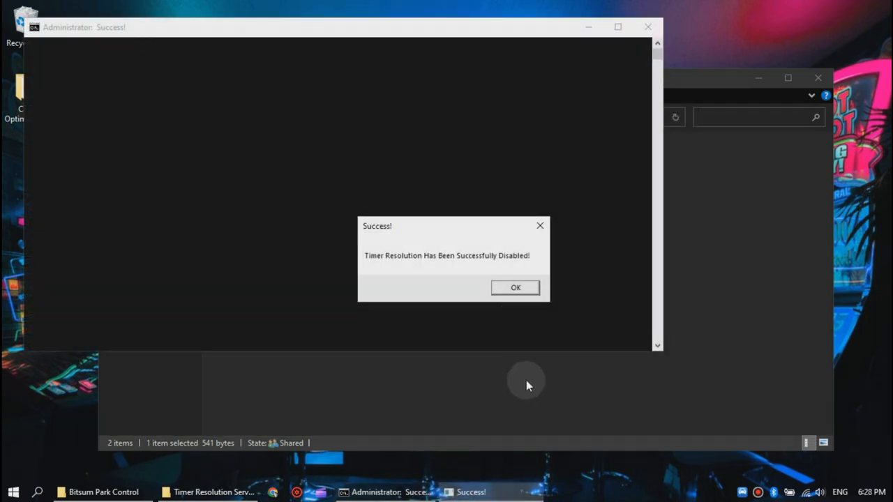
pyautogui.moveTo(516, 254)
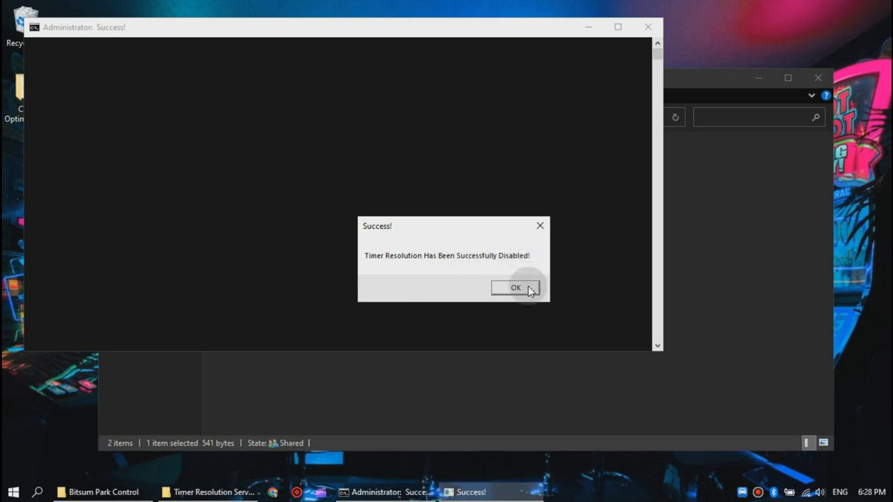
# - Dismiss the disabled message and run Timer Resolution Service.cmd as administrator
pyautogui.click(517, 287)
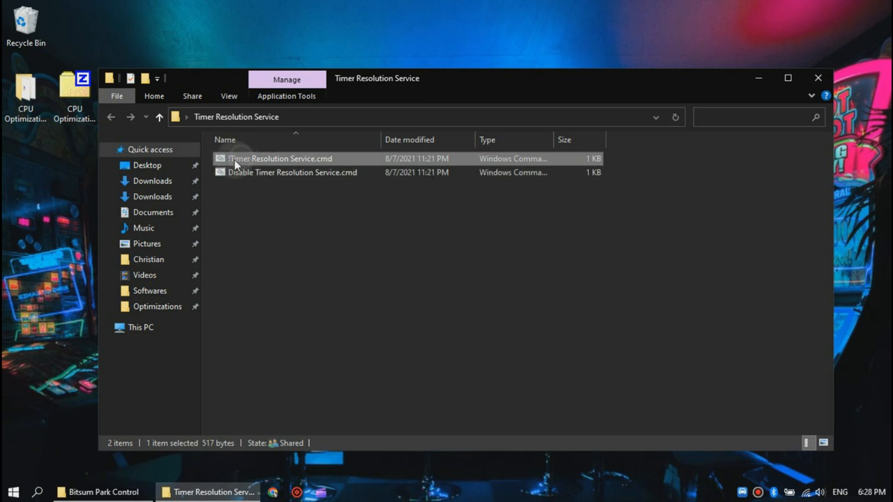
pyautogui.rightClick(279, 159)
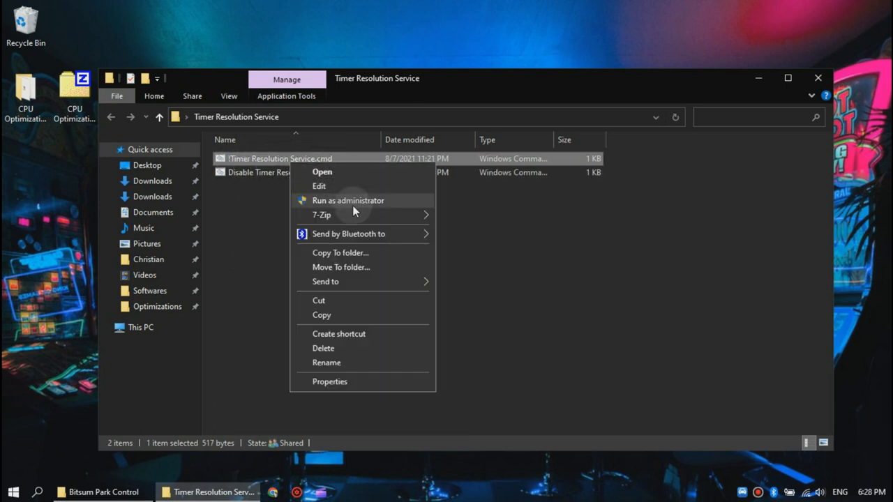
pyautogui.click(348, 201)
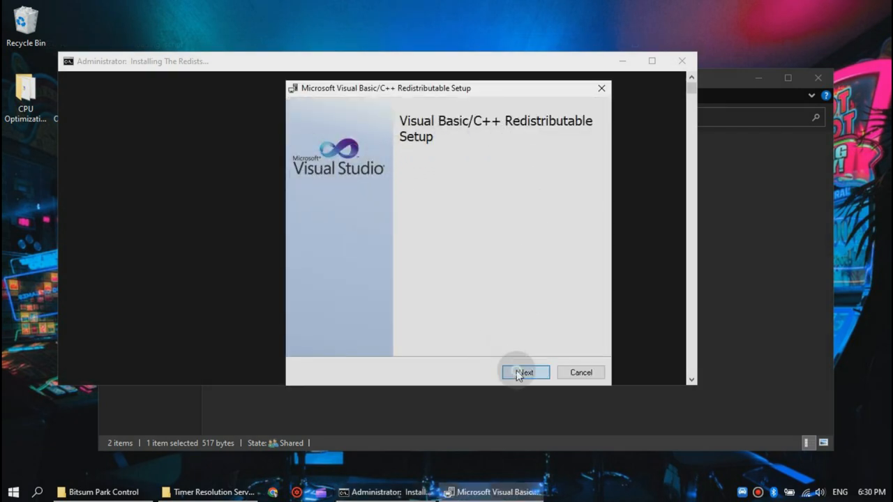
# - Complete the Visual C++ redistributable setup, acknowledging the x64 and x86 already-installed notices
pyautogui.click(524, 372)
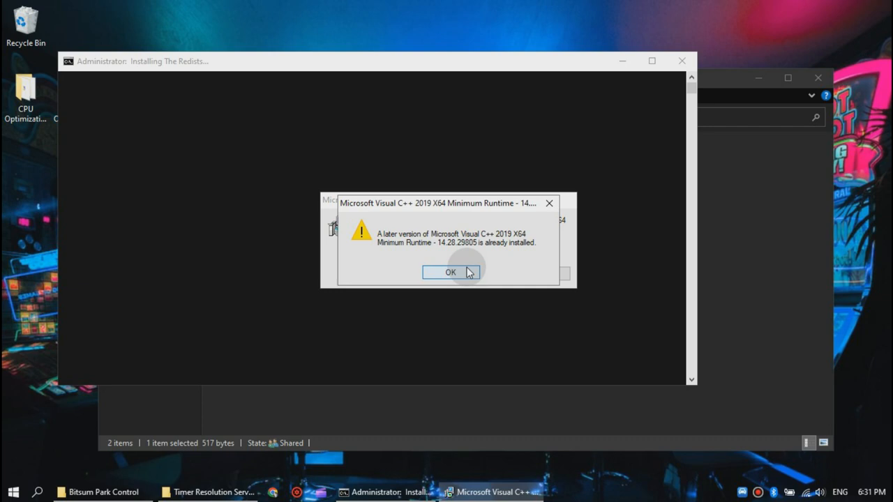
pyautogui.click(449, 272)
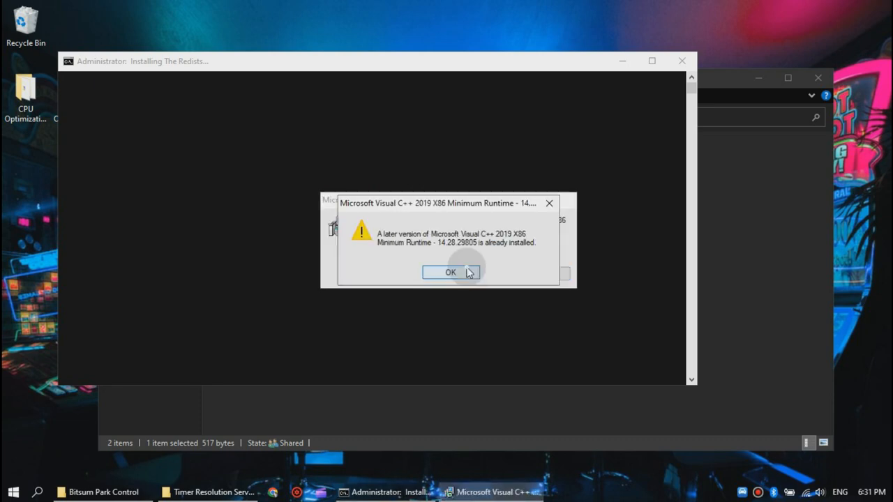
pyautogui.click(449, 272)
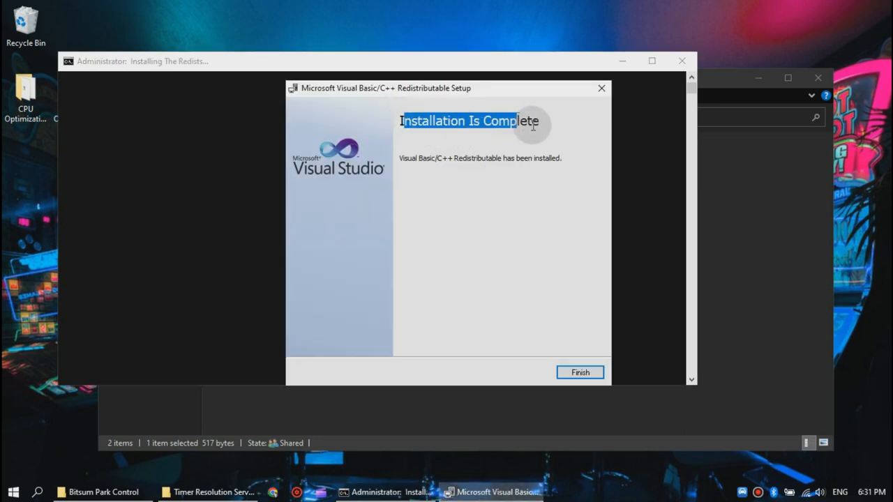
pyautogui.click(581, 371)
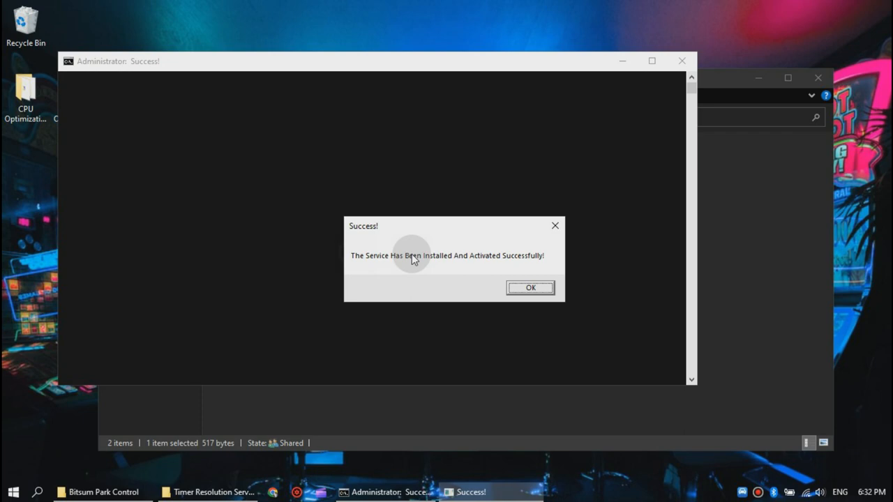
pyautogui.moveTo(515, 258)
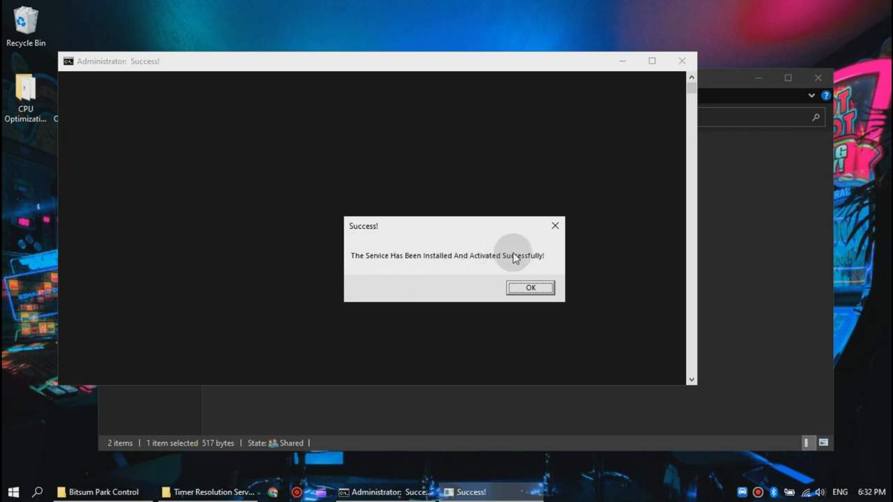
pyautogui.click(531, 288)
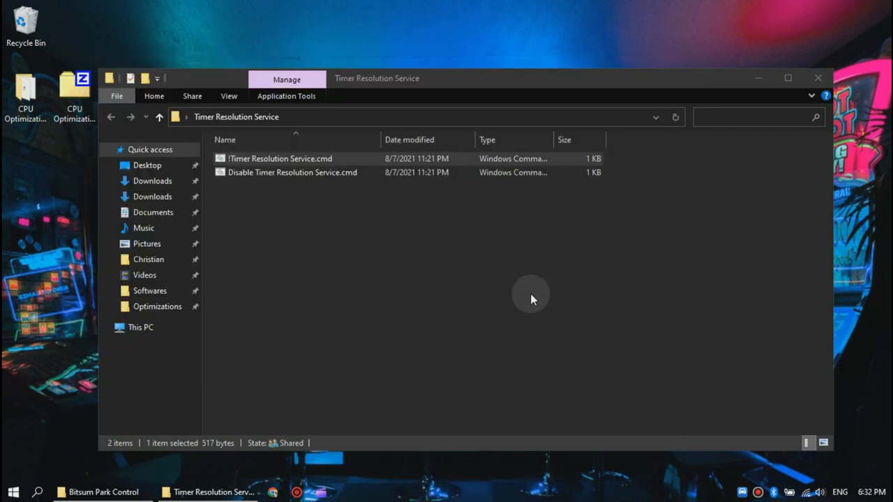
pyautogui.moveTo(788, 152)
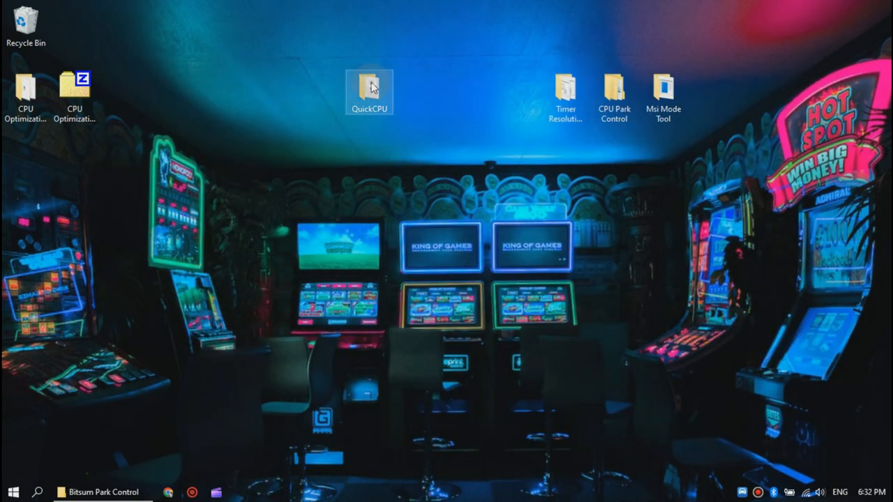
# - Open the QuickCPU folder and start the Quick CPU x64 installer
pyautogui.doubleClick(369, 90)
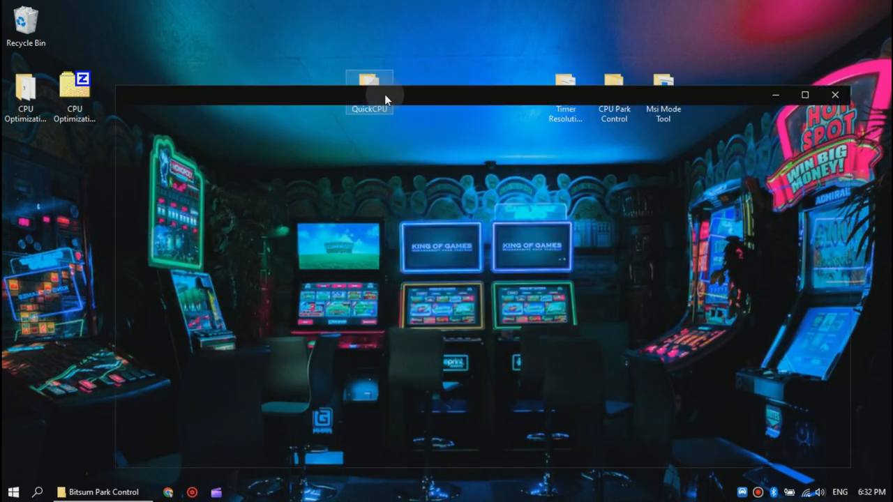
pyautogui.rightClick(263, 176)
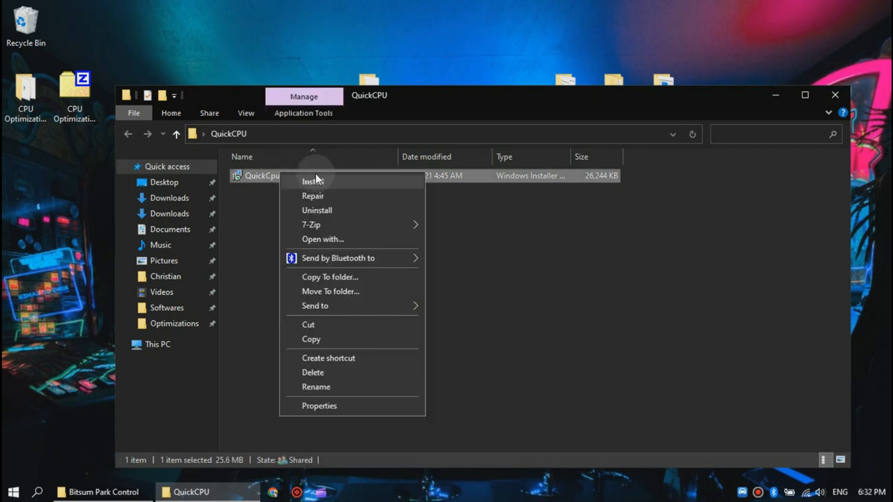
pyautogui.click(312, 182)
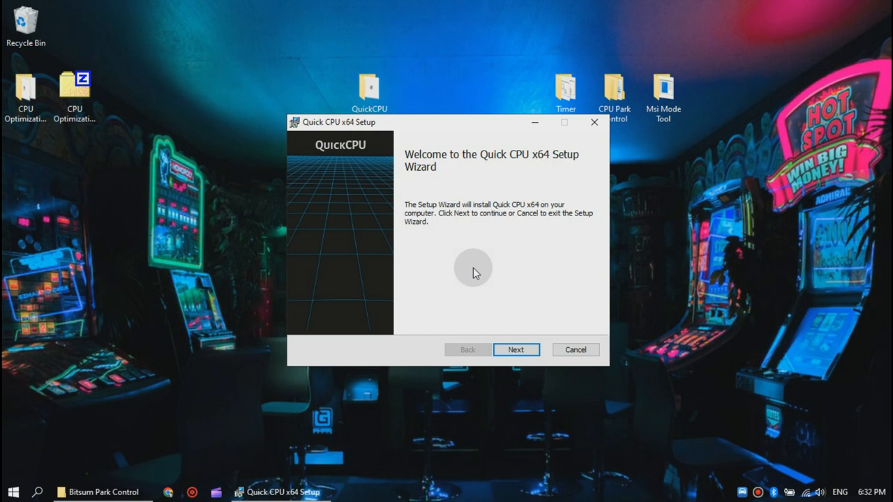
# - Install Quick CPU to the default folder, accepting the license, and launch QuickCPU.exe on finish
pyautogui.click(516, 349)
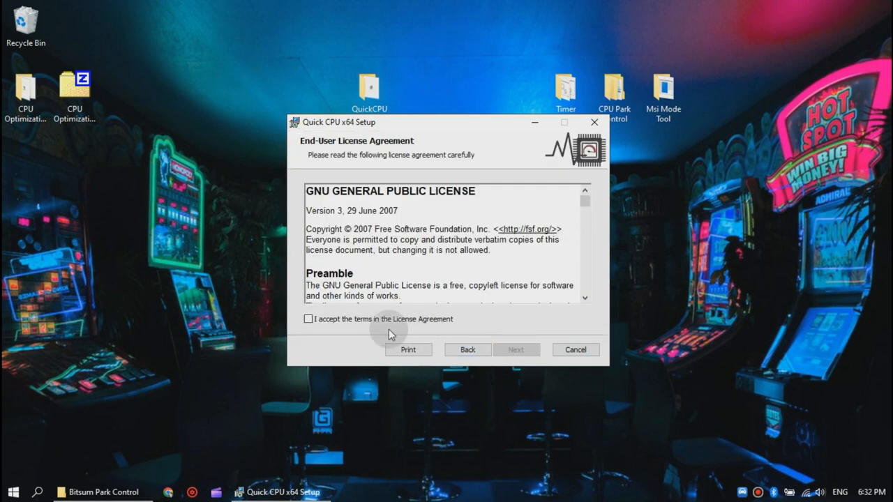
pyautogui.click(516, 349)
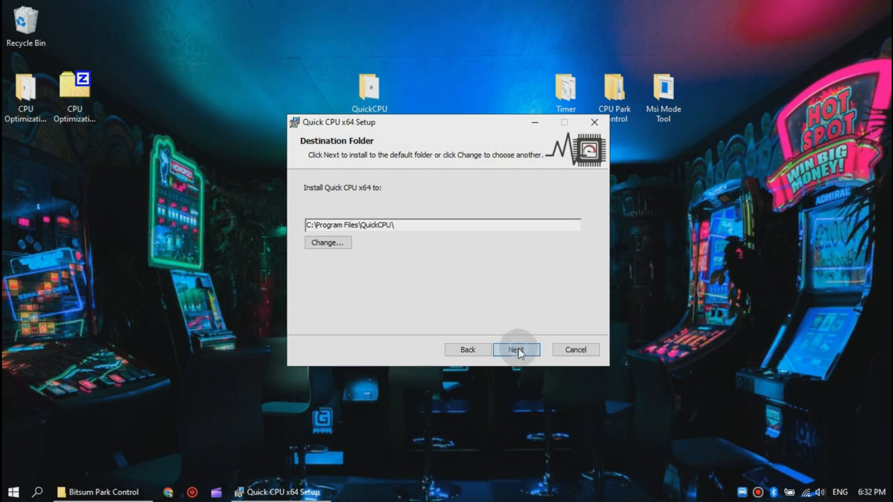
pyautogui.click(517, 349)
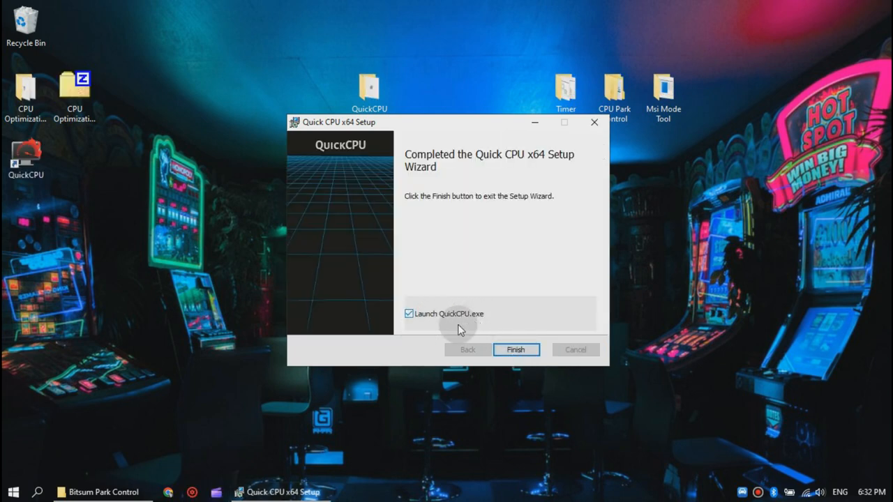
pyautogui.click(516, 349)
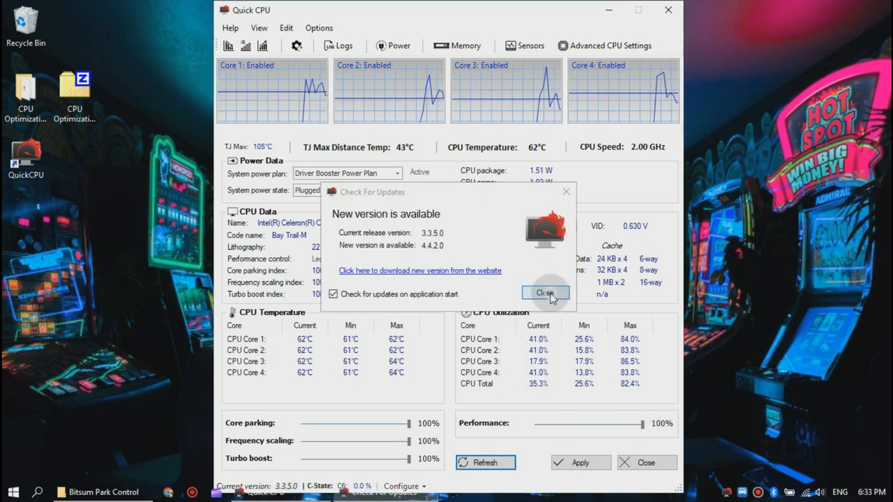
# - Dismiss the new-version notice and set Balanced as the active system power plan
pyautogui.click(545, 293)
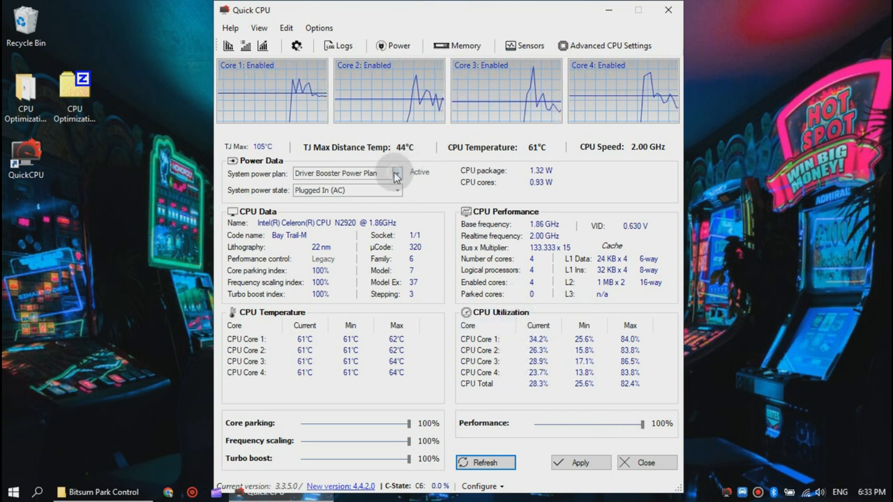
pyautogui.click(396, 173)
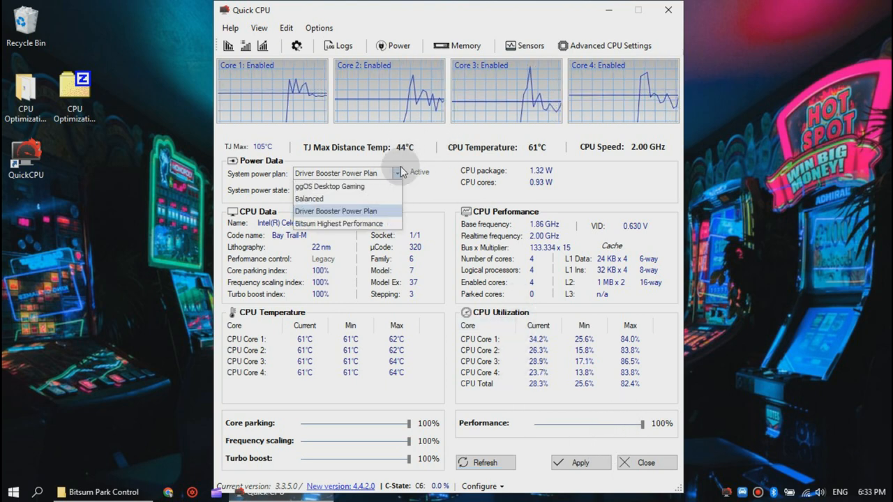
pyautogui.click(308, 198)
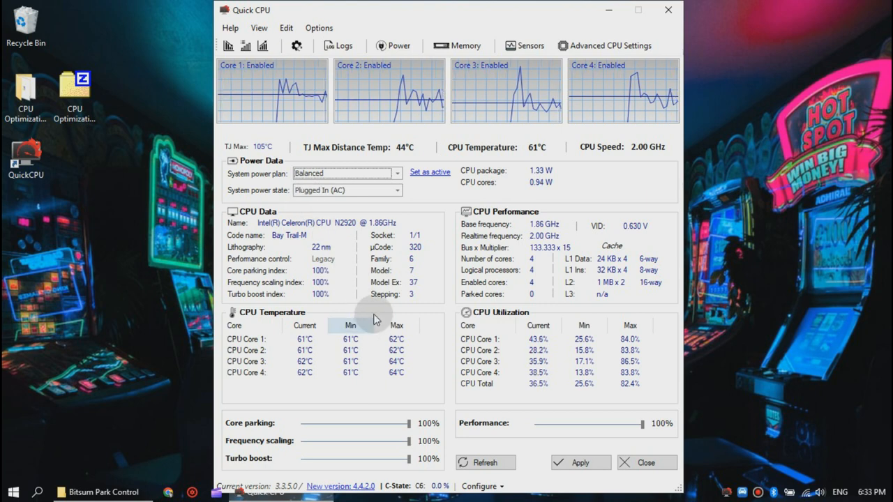
pyautogui.click(429, 172)
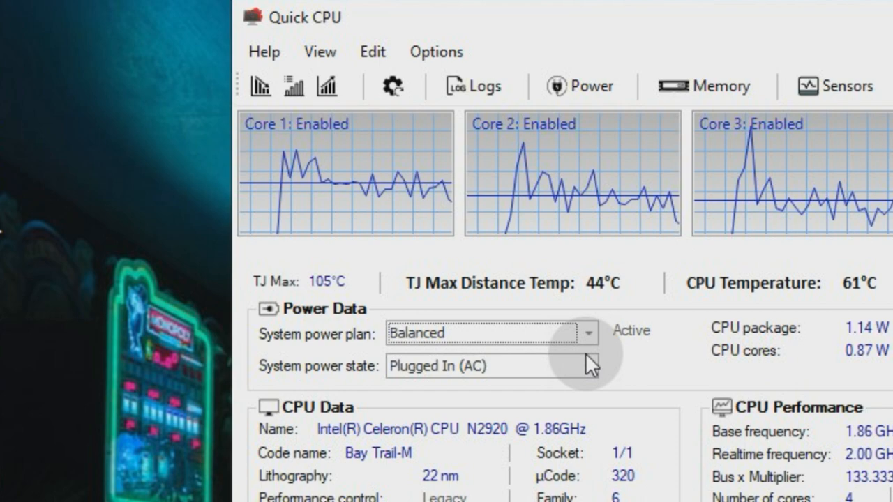
pyautogui.moveTo(327, 92)
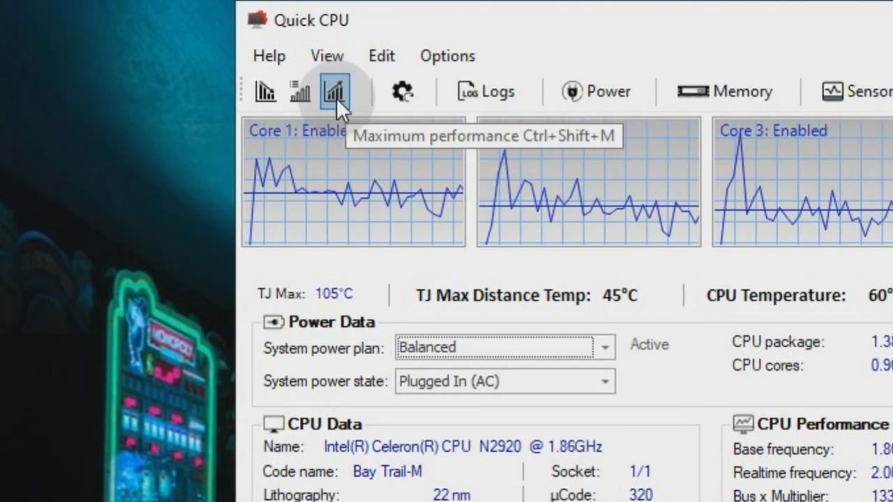
# - Apply Maximum performance, accepting the QuickCpuScheme plan with parking, scaling and boost at 100%
pyautogui.click(338, 92)
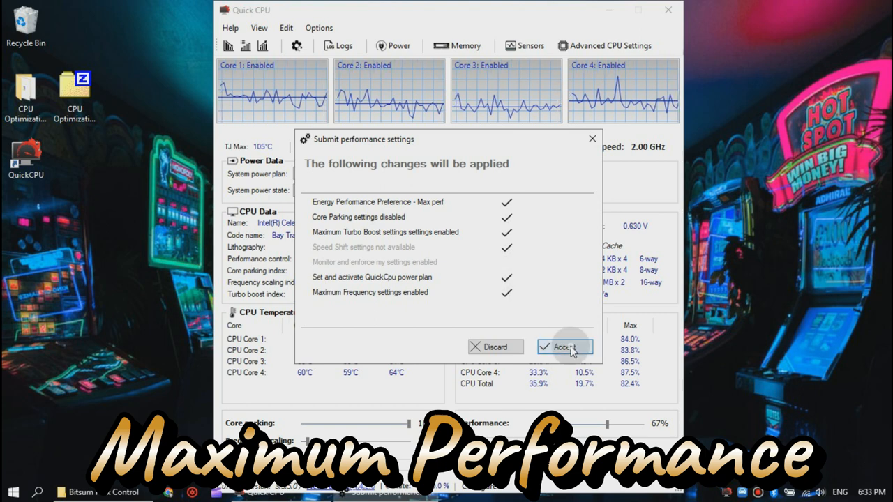
pyautogui.click(564, 346)
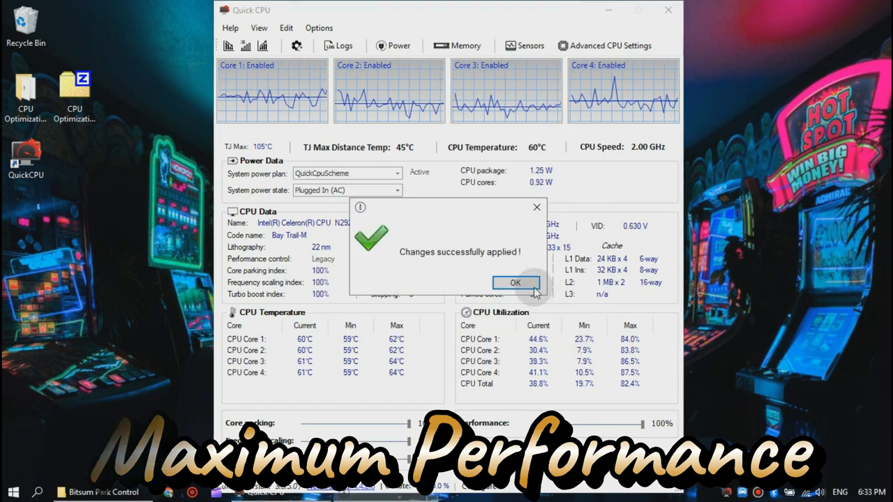
pyautogui.click(516, 282)
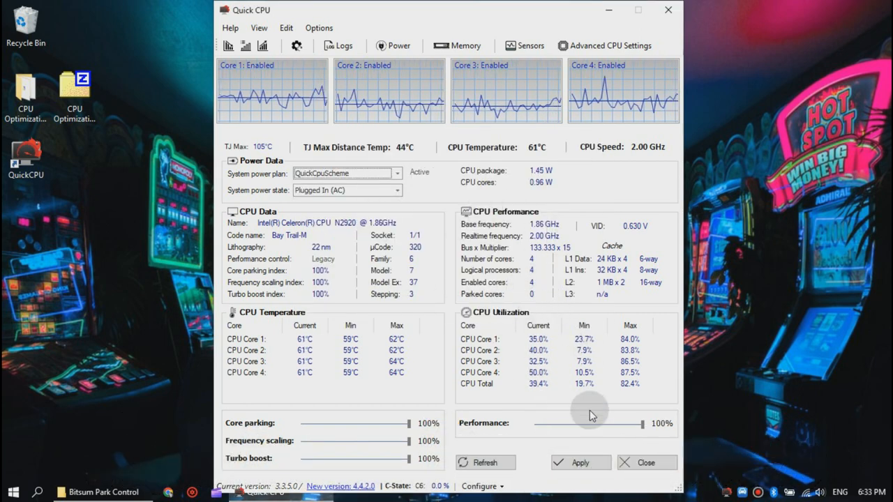
pyautogui.click(581, 463)
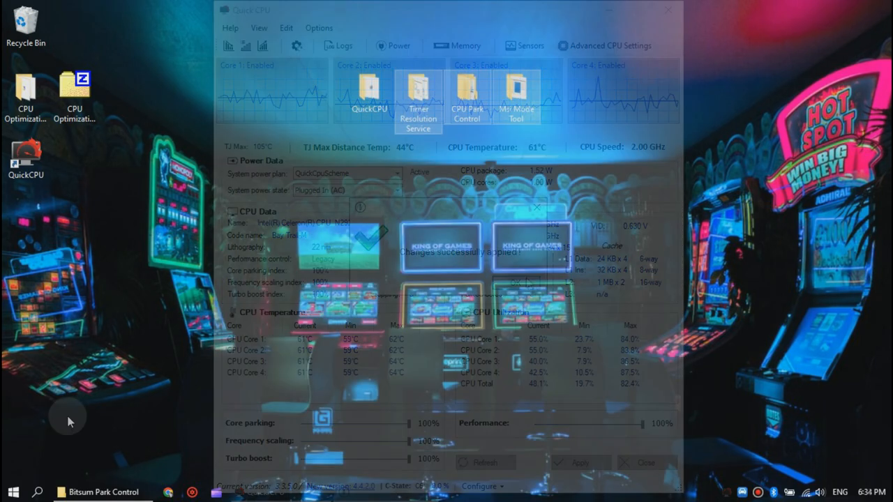
# - Launch Task Manager from the Start menu and show the Performance view with CPU at 1.99 GHz
pyautogui.rightClick(13, 491)
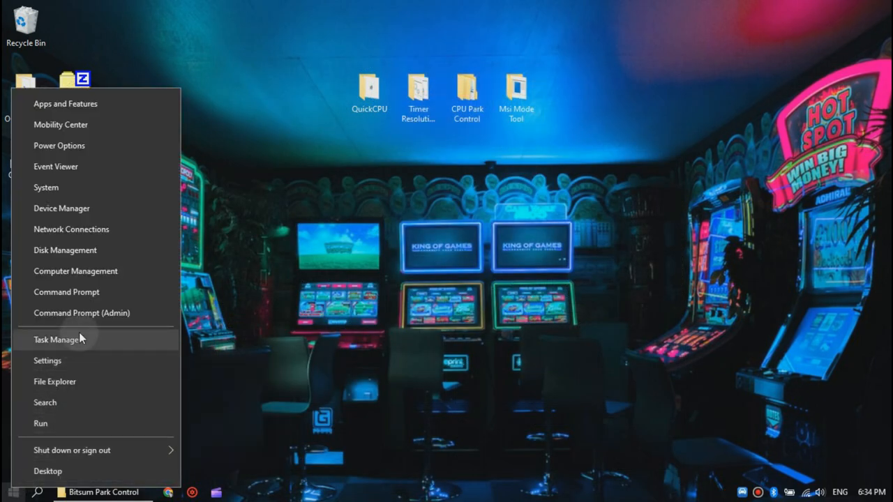
pyautogui.click(56, 339)
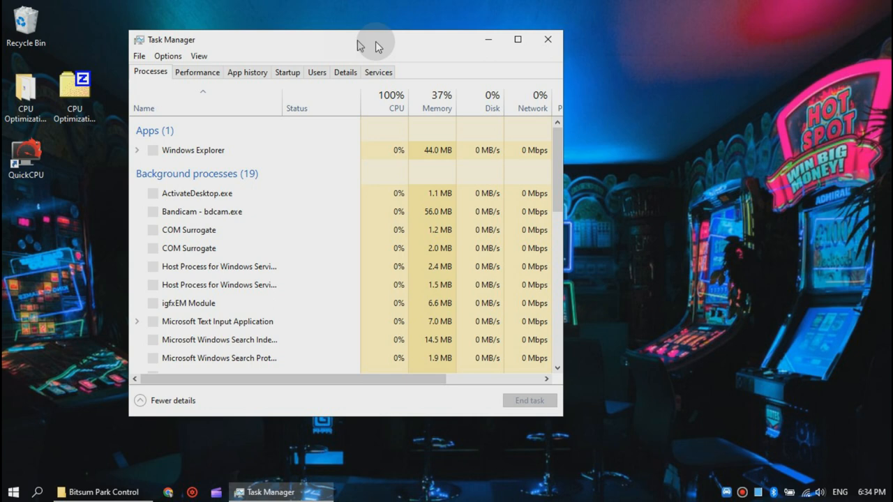
pyautogui.moveTo(360, 40); pyautogui.dragTo(474, 38)
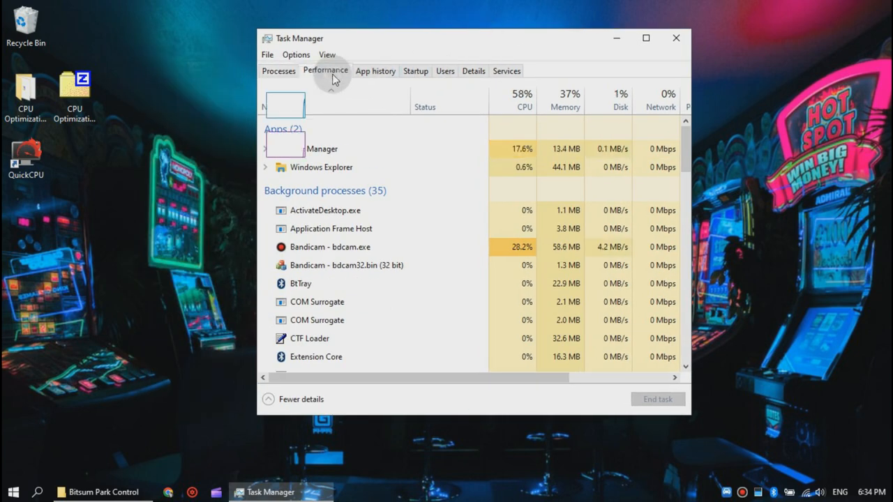
pyautogui.click(325, 70)
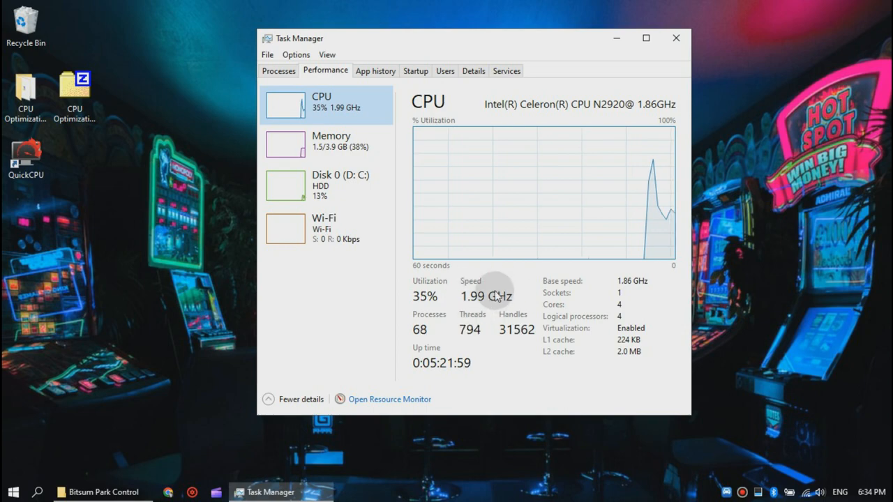
pyautogui.moveTo(667, 281)
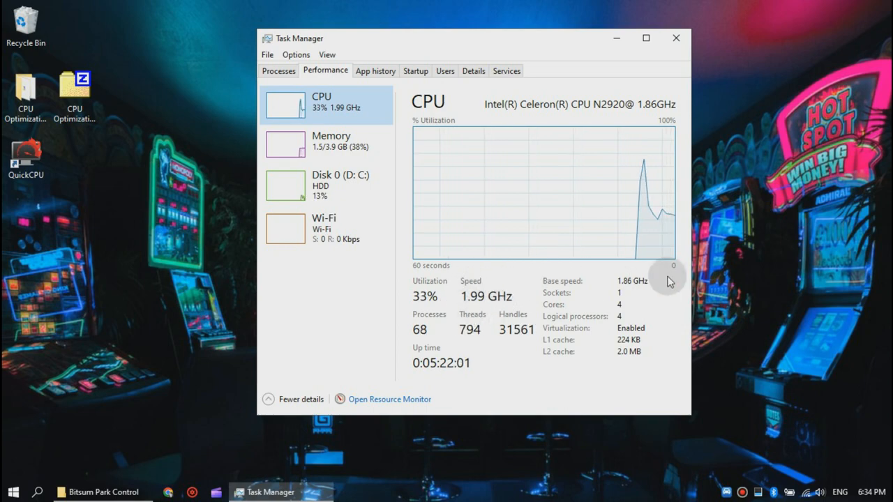